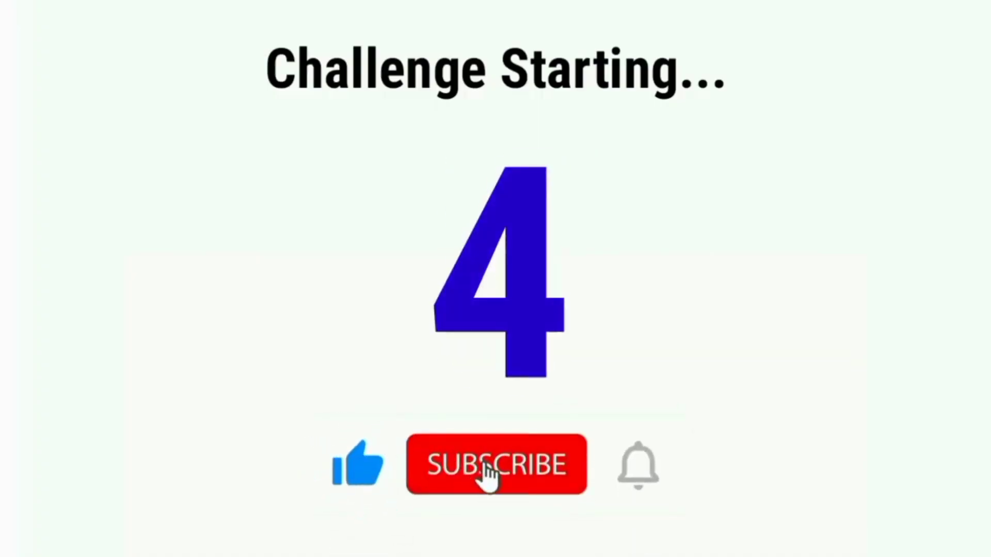
Step: Let the countdown run from 4 to 1 until the graphic shows SUBSCRIBED with a red bell
click(496, 464)
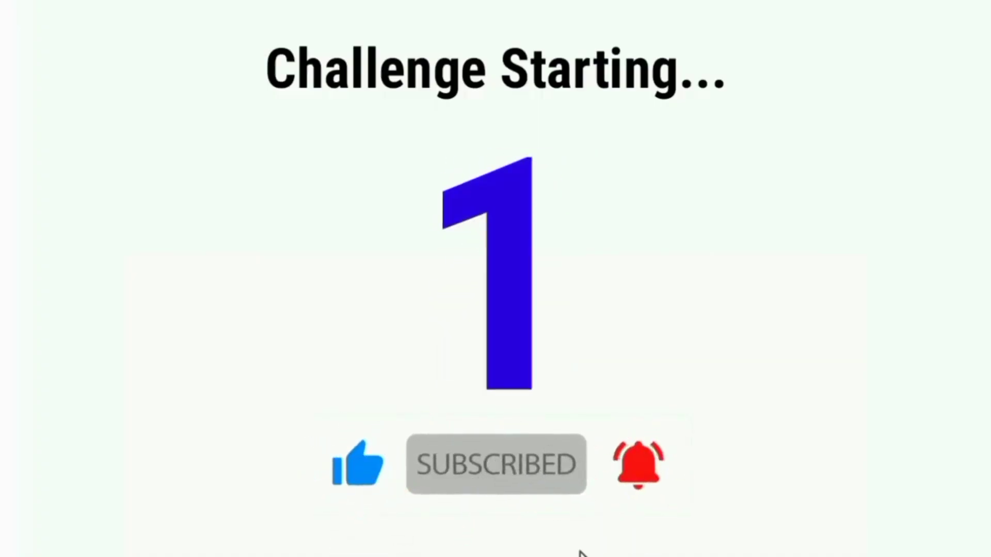